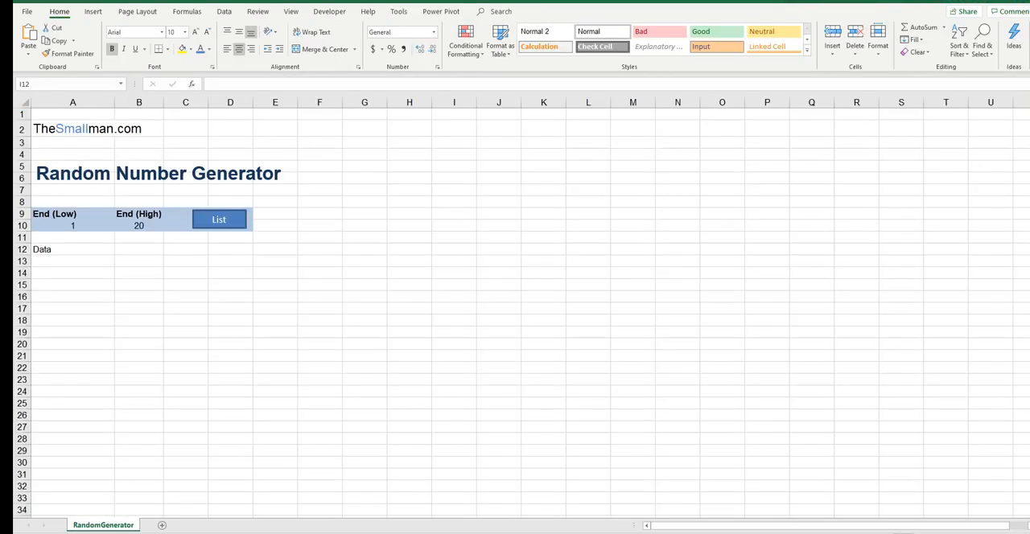
mouse_move(473, 153)
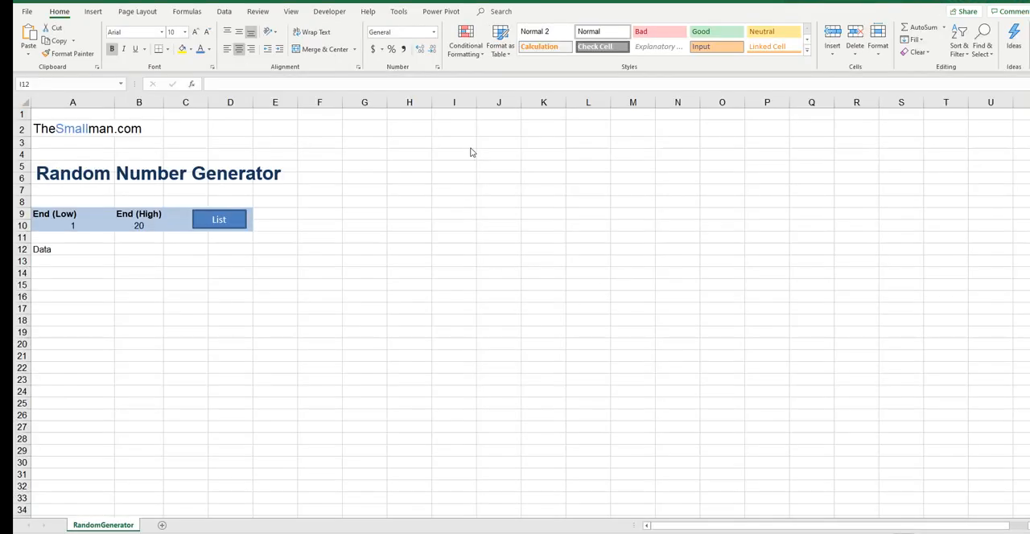
mouse_move(142, 177)
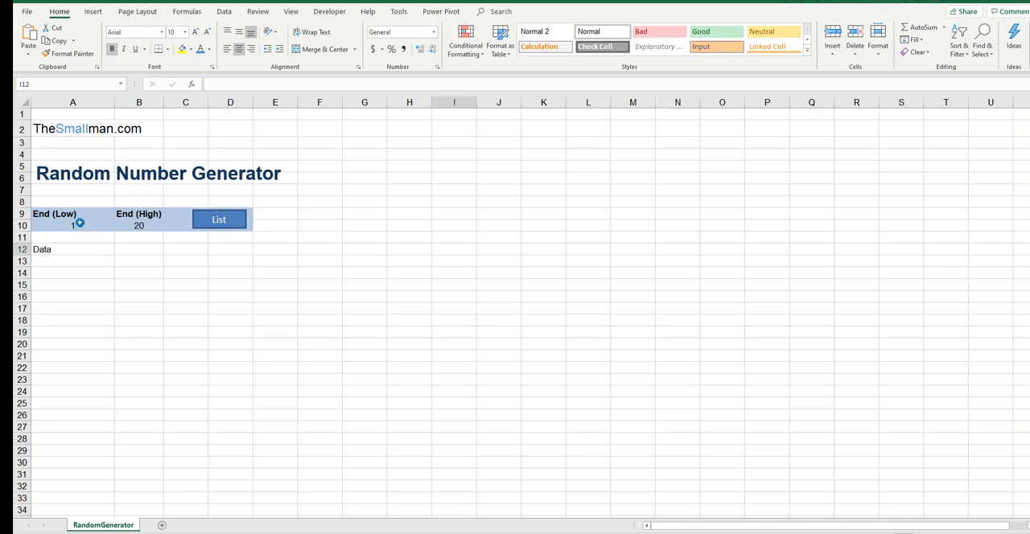
Step: Set End (High) to 10 and generate the 1–10 random list several times, inspecting the numbers
left_click(138, 225)
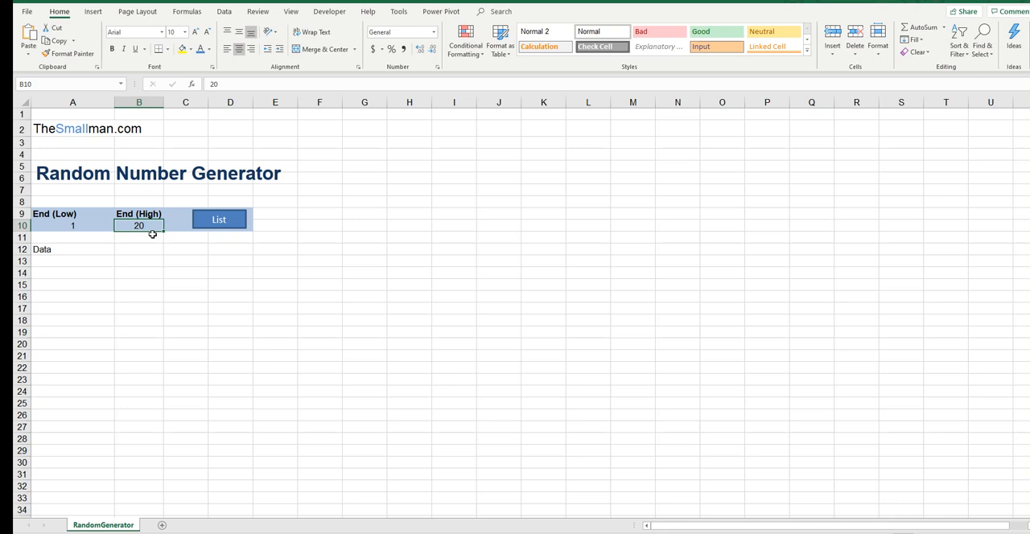
left_click(73, 225)
type("10")
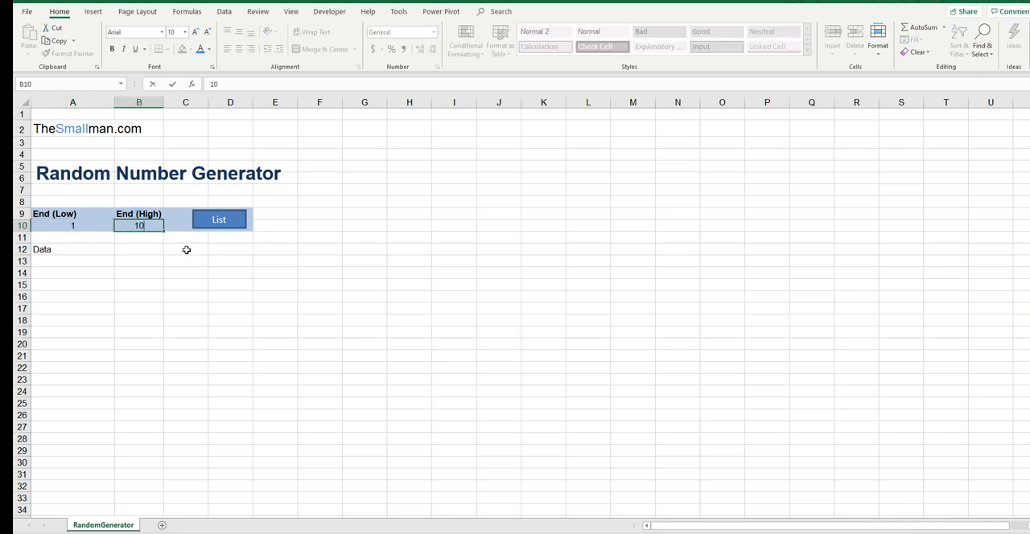
left_click(187, 261)
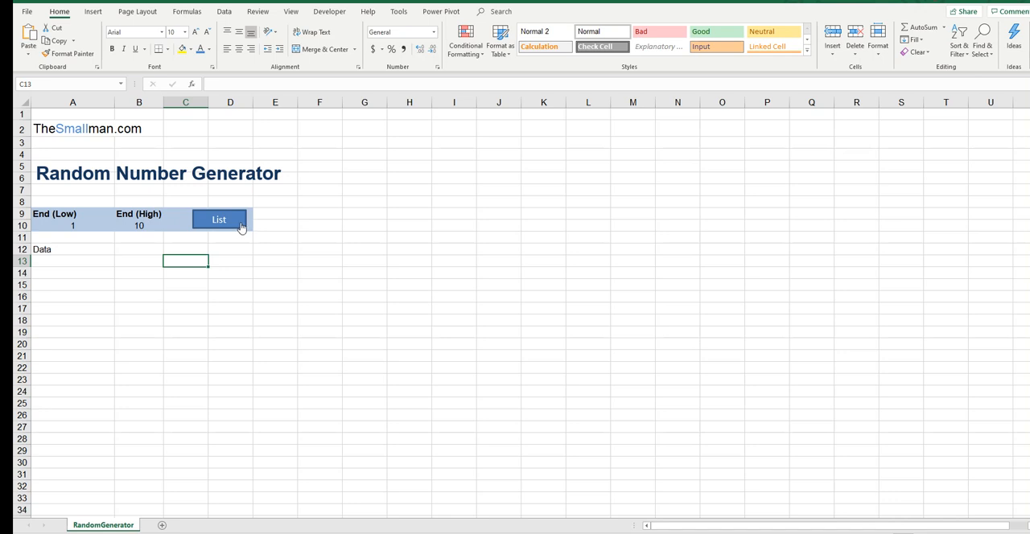
left_click(219, 219)
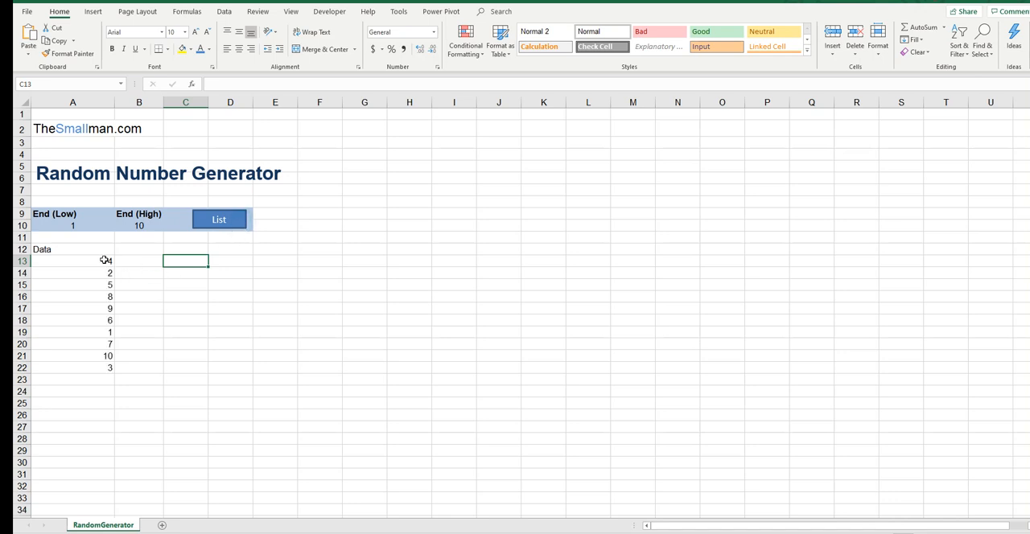
left_click_drag(73, 261, 72, 367)
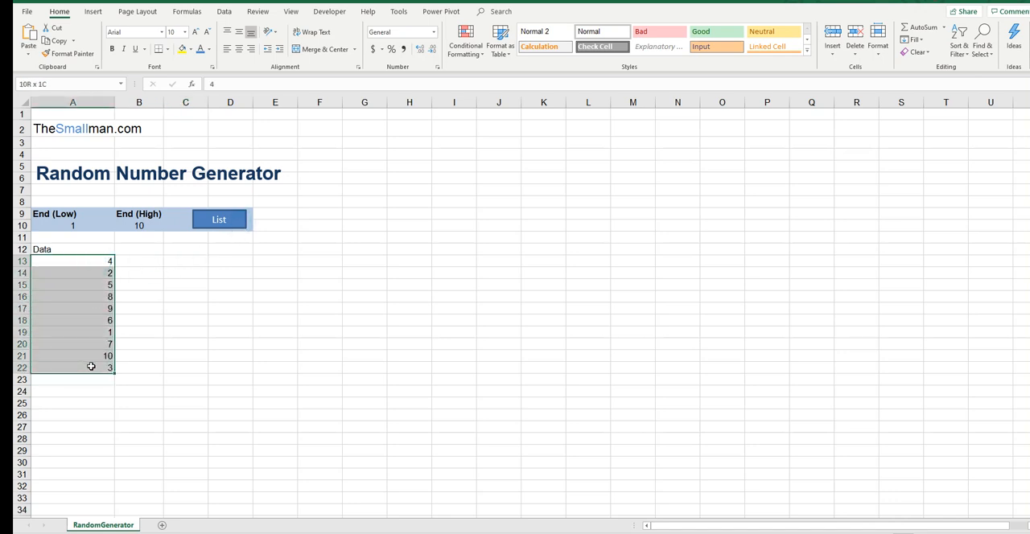
left_click(230, 296)
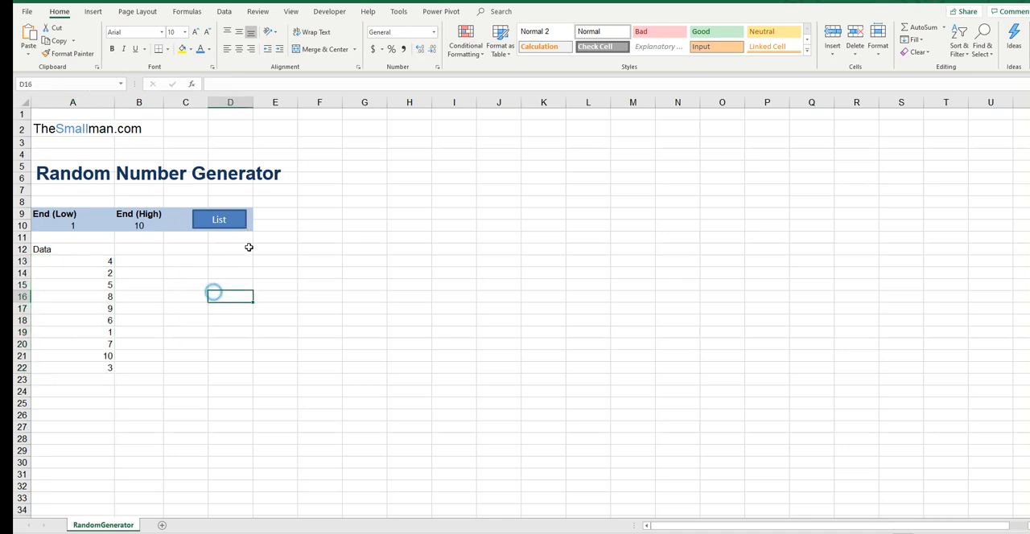
left_click(218, 219)
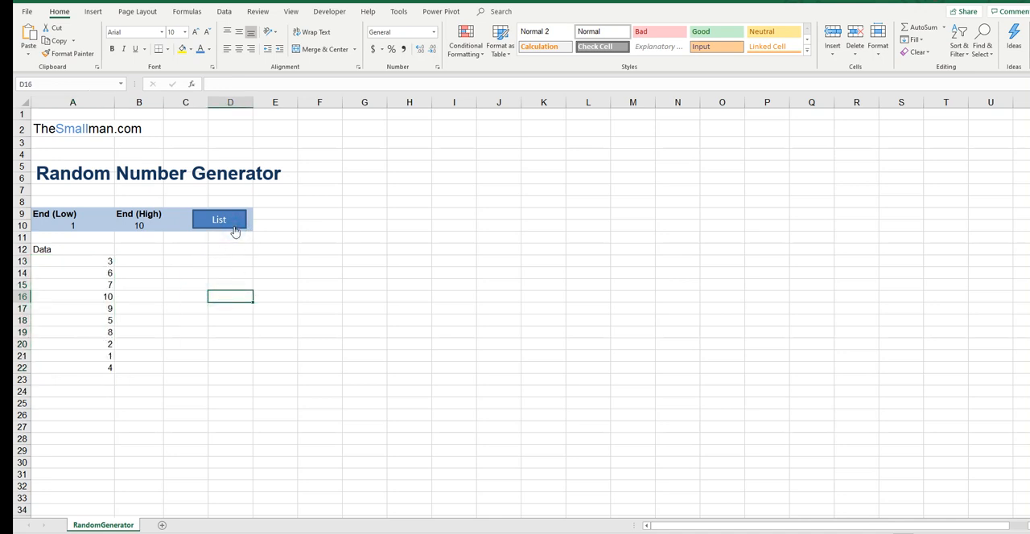
left_click(219, 219)
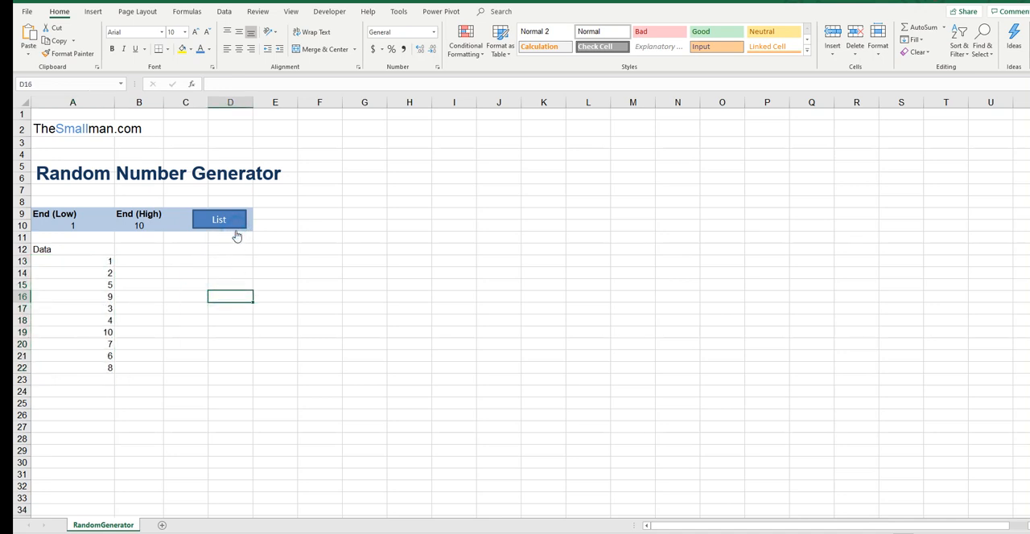
mouse_move(238, 241)
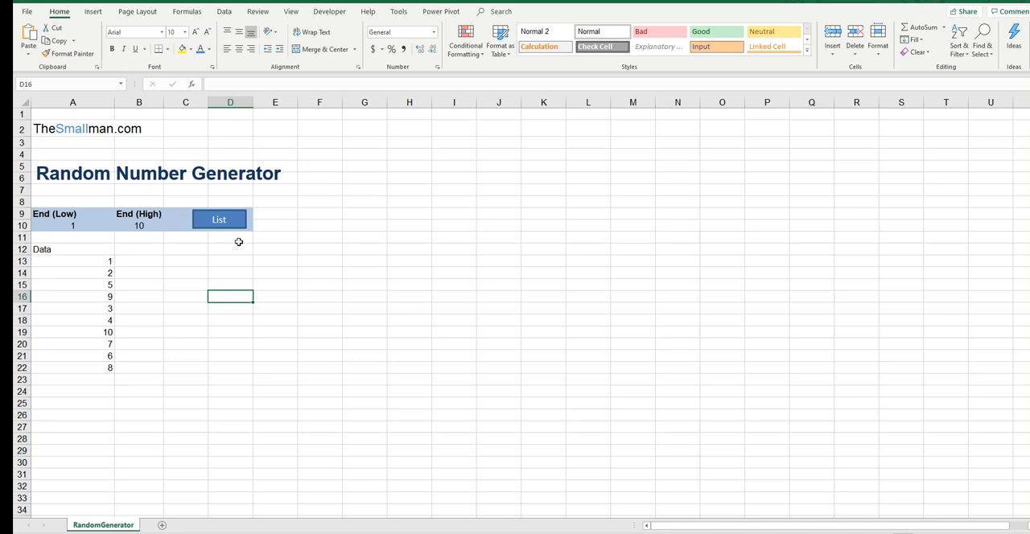
mouse_move(173, 238)
type("20")
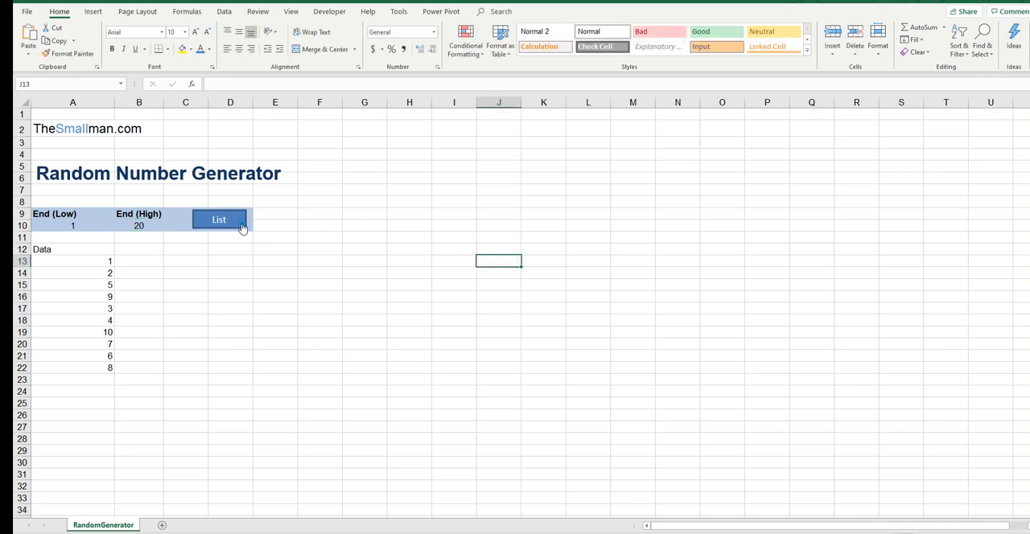
Step: Generate a random list from 1 to 20 with the upper limit at 20
left_click(219, 219)
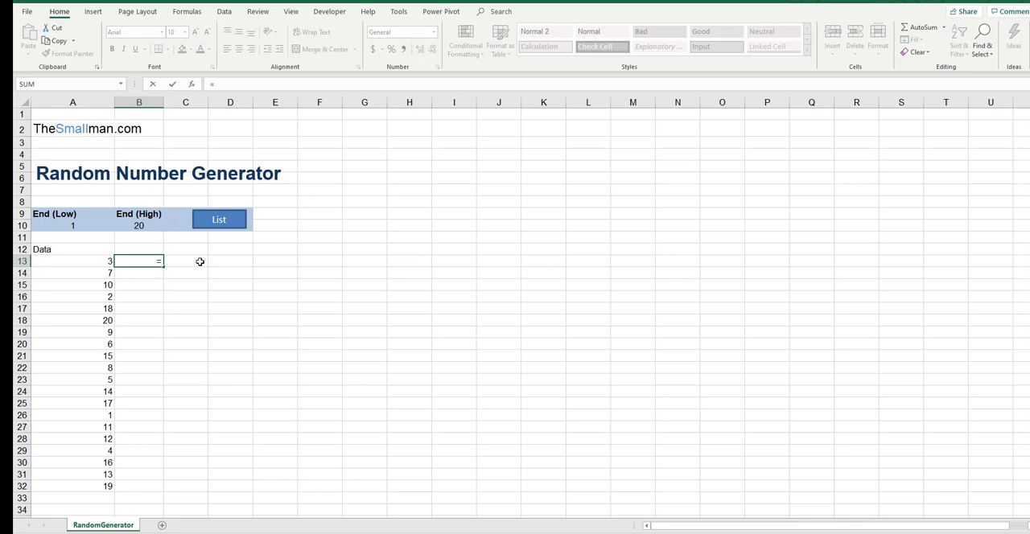
Step: Enter =COUNTIFS($A$13:A13,A13) in B13, with the range start made absolute via F4
type("=countifs(A13:A13")
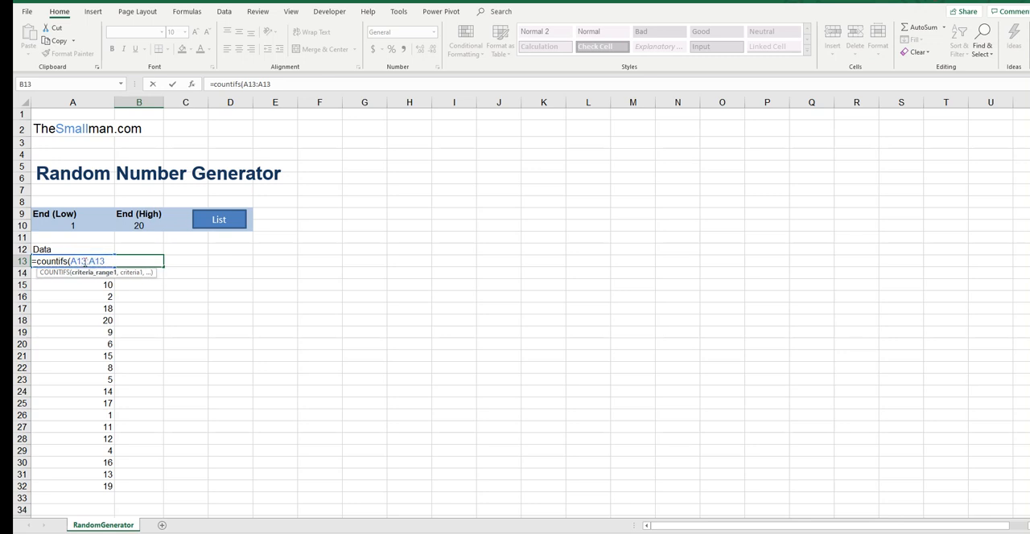
key("F4")
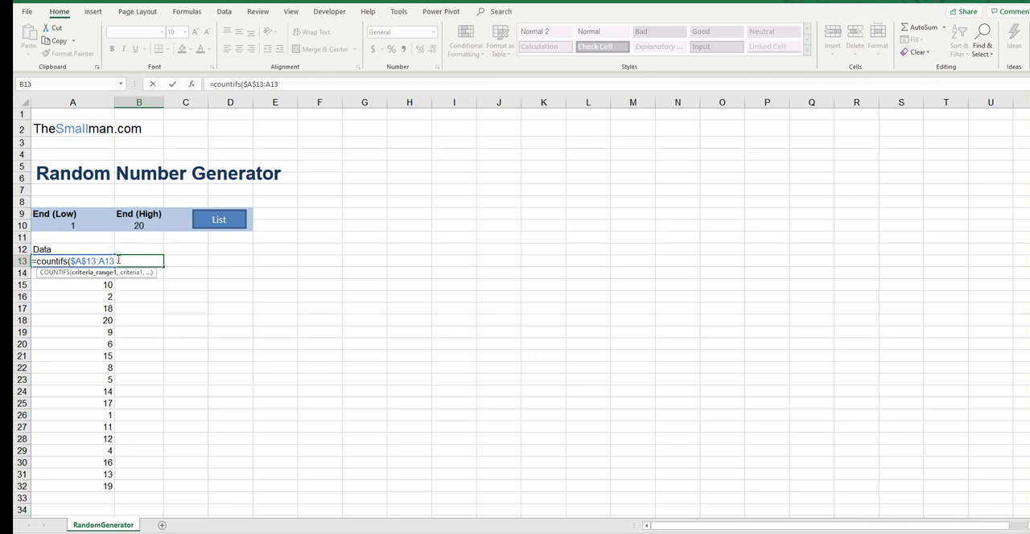
type(",")
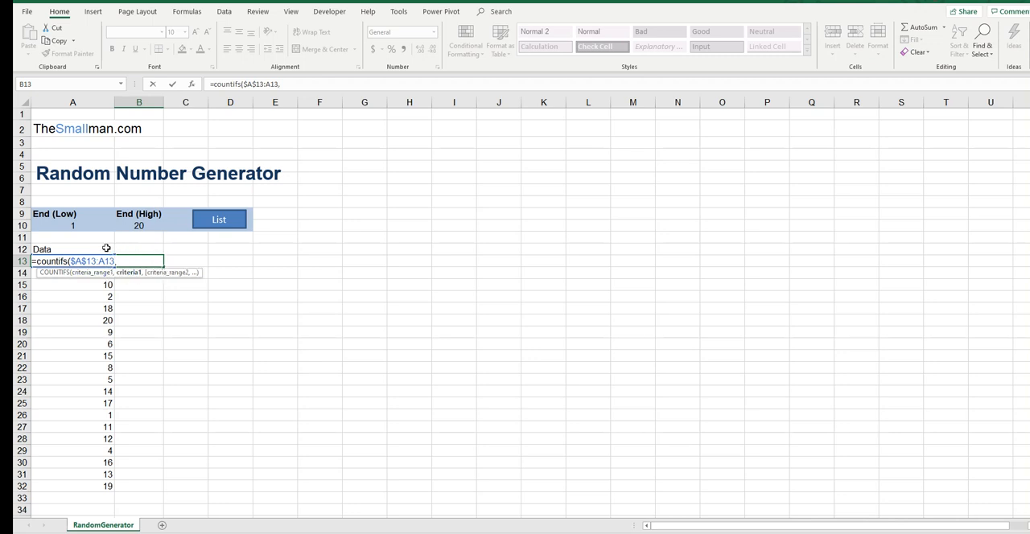
mouse_move(61, 251)
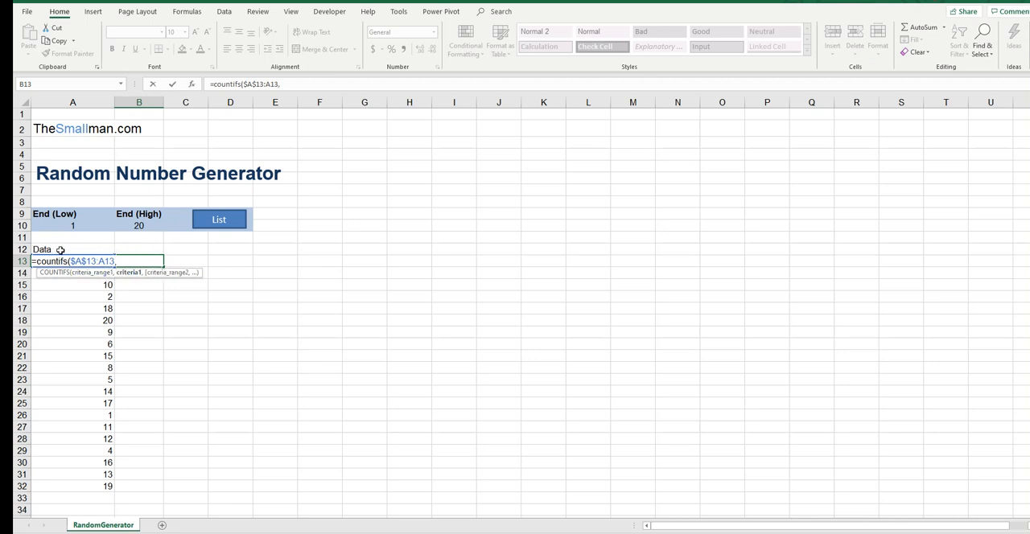
left_click(72, 249)
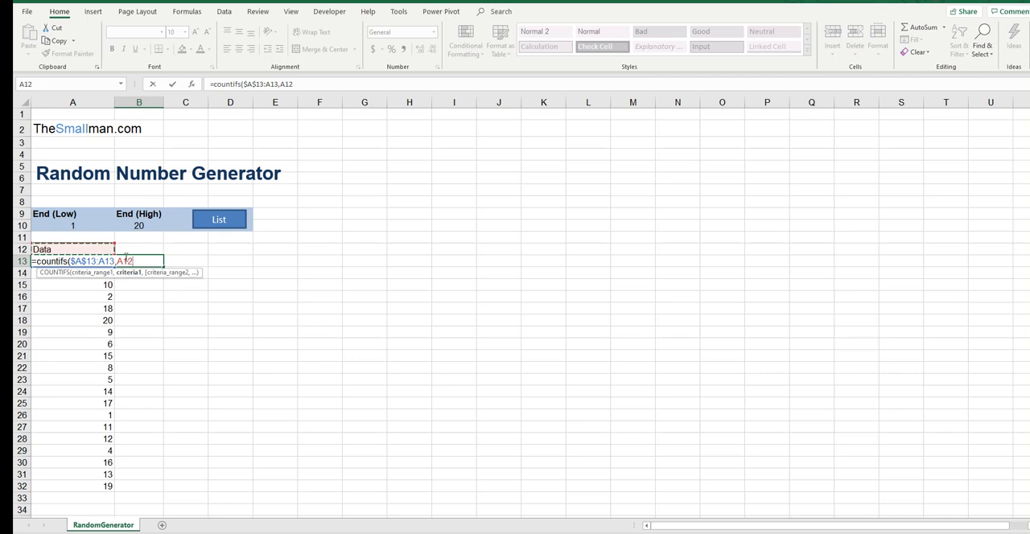
type("A13")
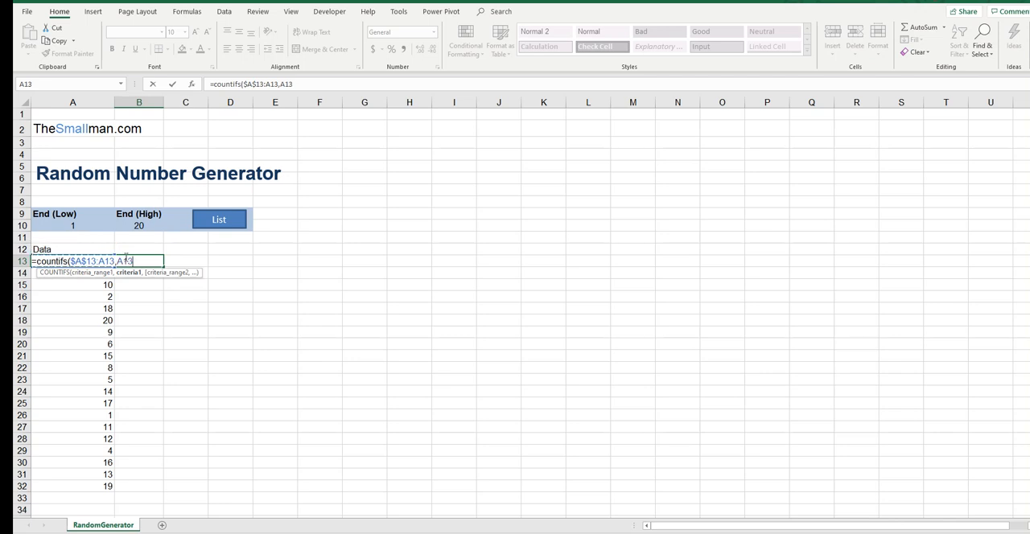
type(")")
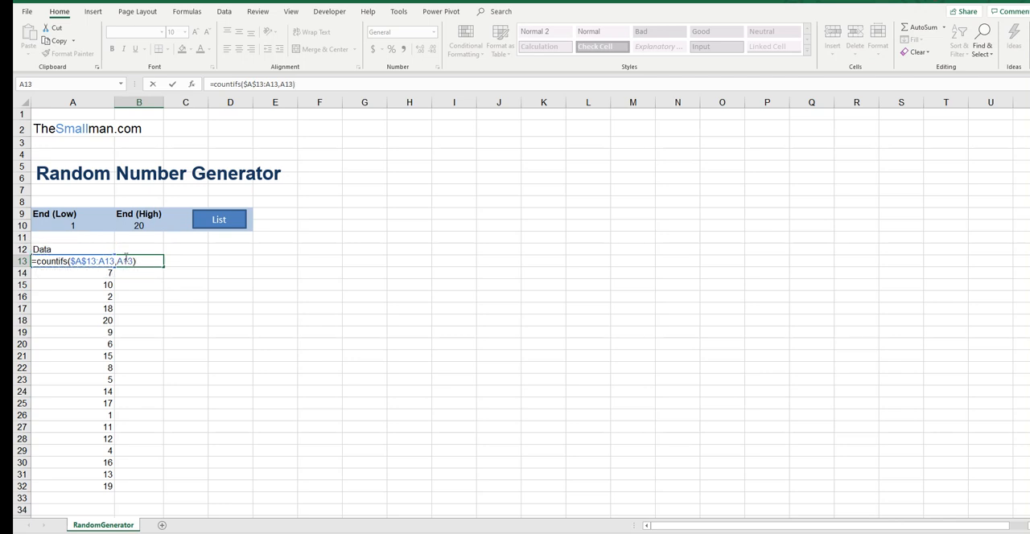
key("Return")
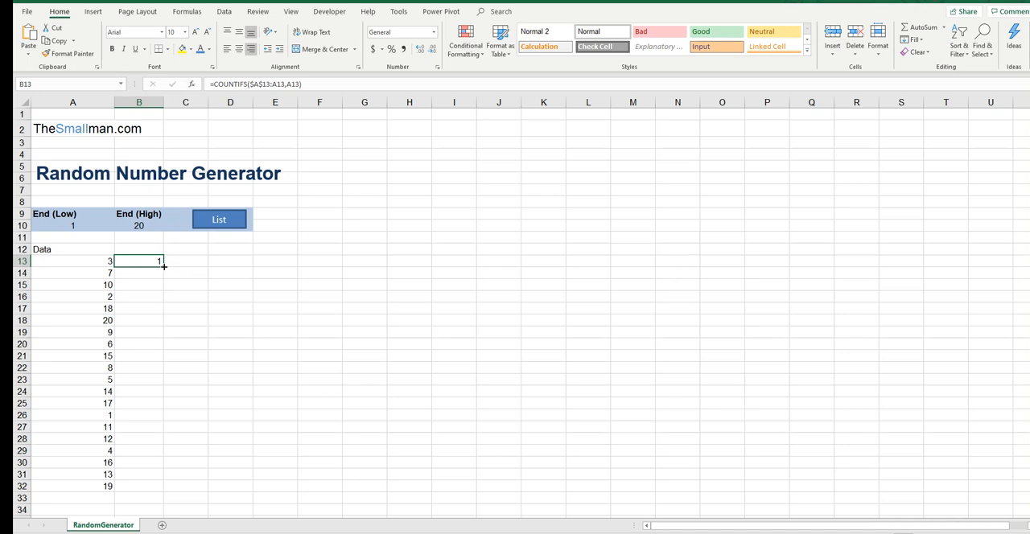
Step: Fill the COUNTIFS check down to B32 and change End (High) to 100
left_click_drag(164, 267, 139, 486)
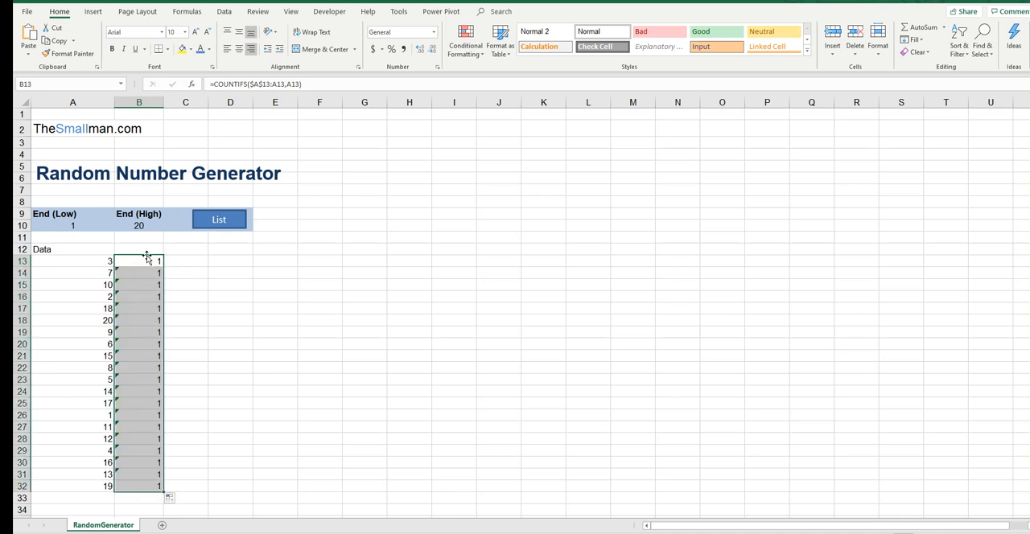
left_click(138, 225)
type("100")
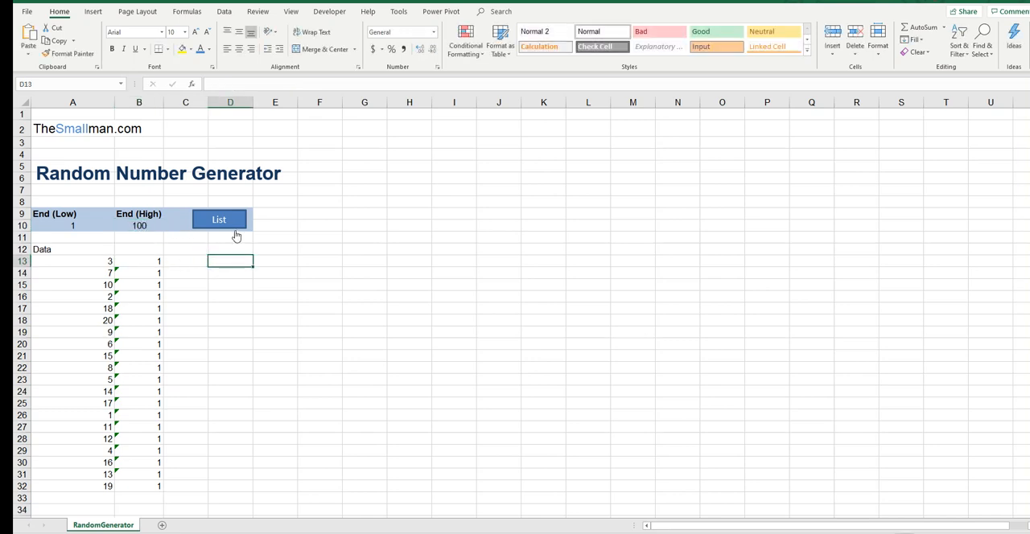
Step: Generate the 1–100 list and scroll to row 112 to verify every check returns 1
left_click(218, 219)
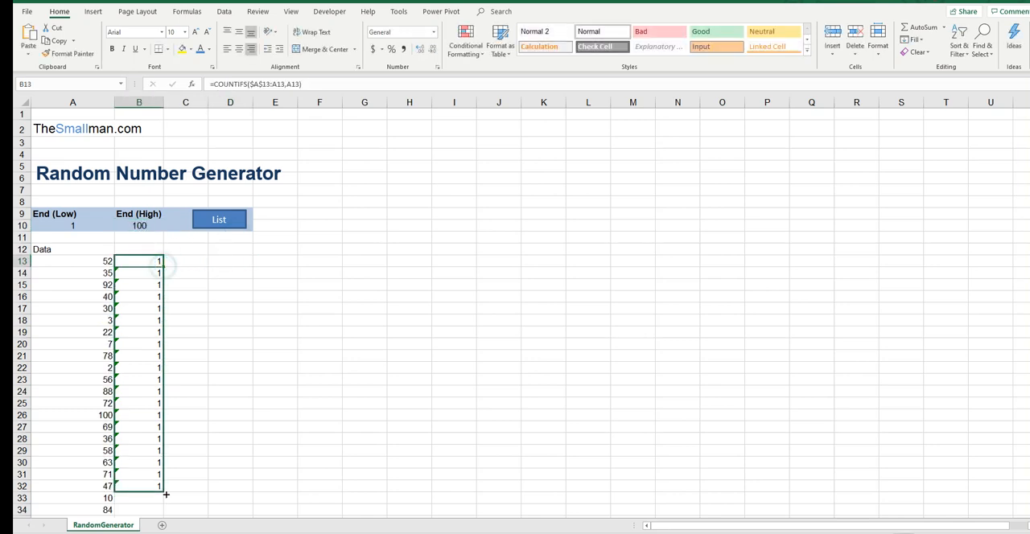
scroll("down", 3)
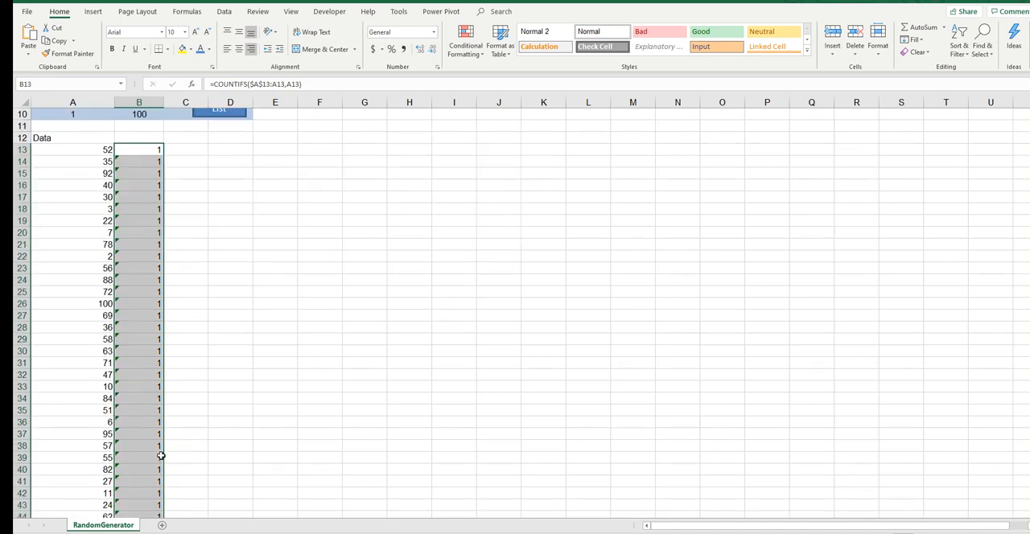
scroll("down", 3)
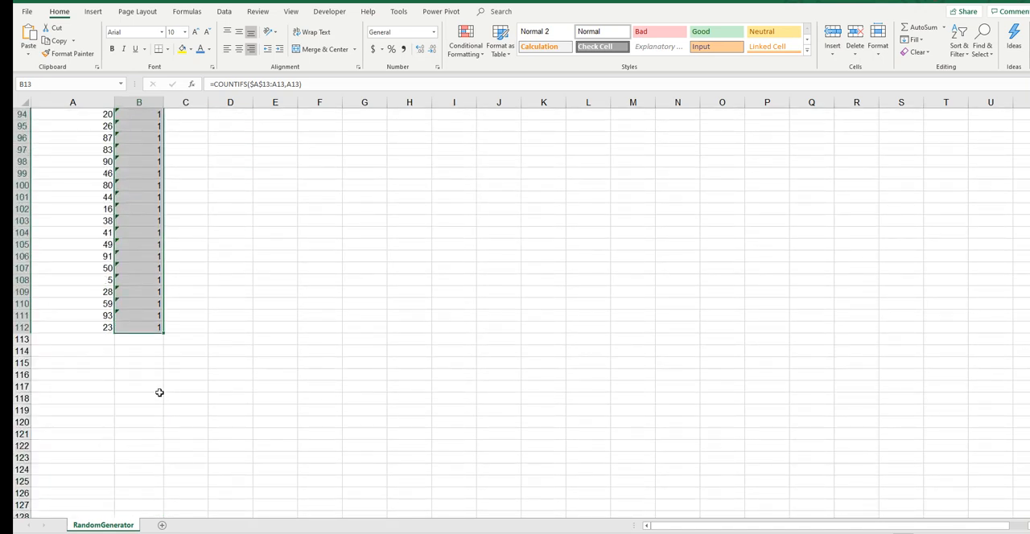
scroll("up", 3)
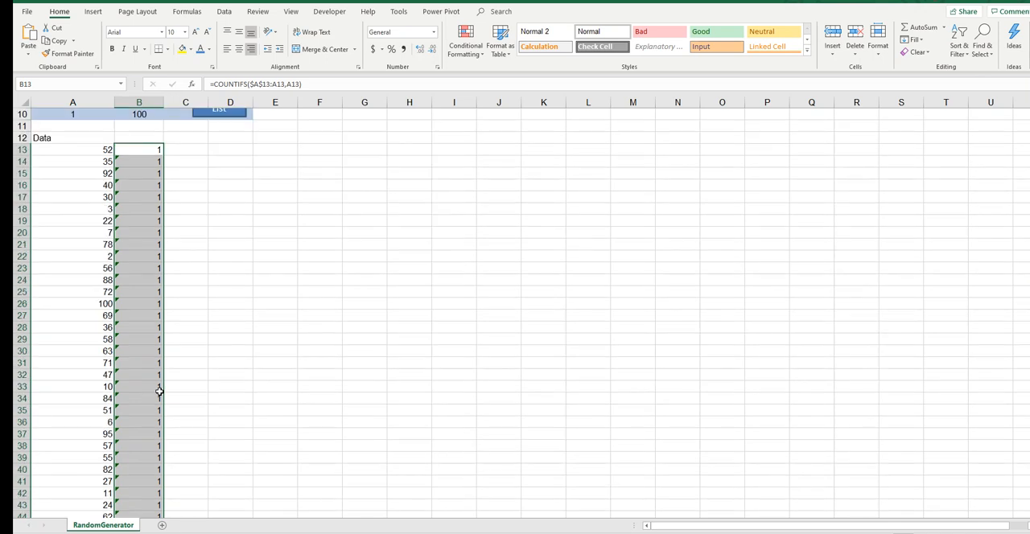
scroll("up", 3)
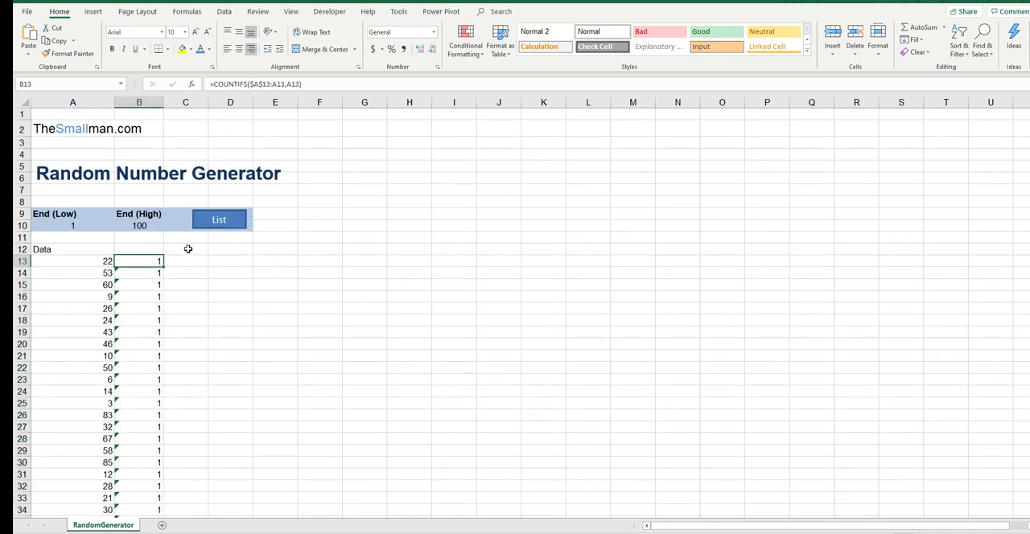
mouse_move(180, 196)
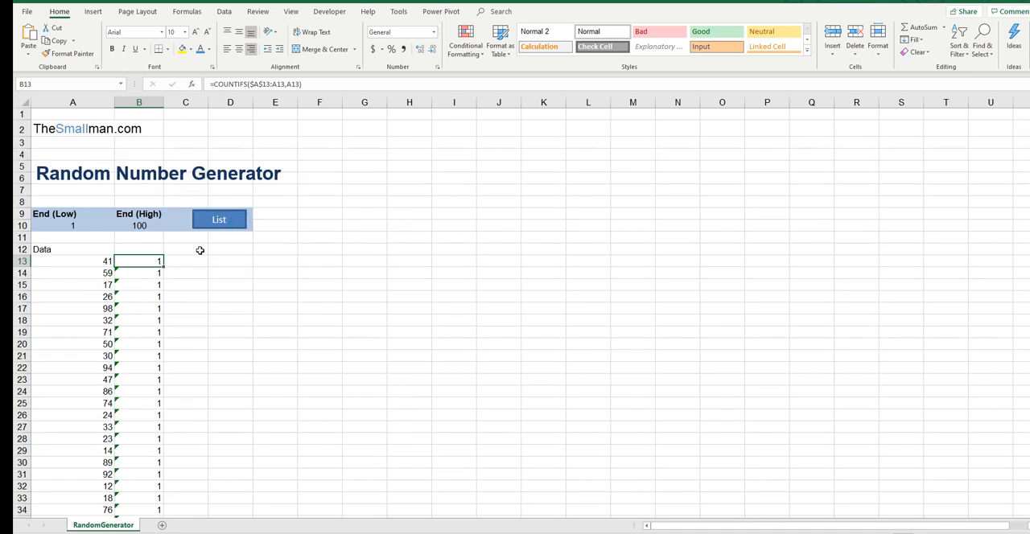
mouse_move(250, 248)
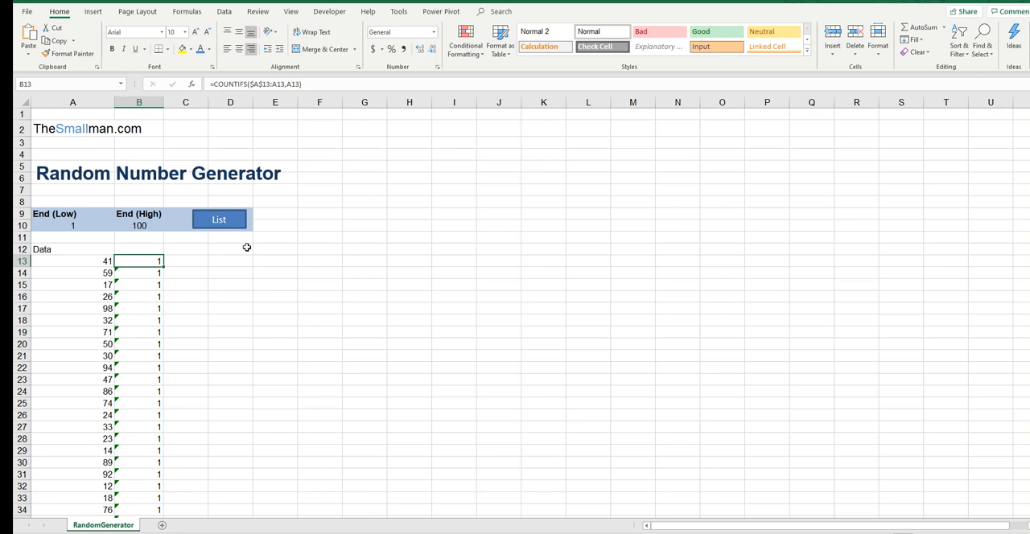
mouse_move(331, 234)
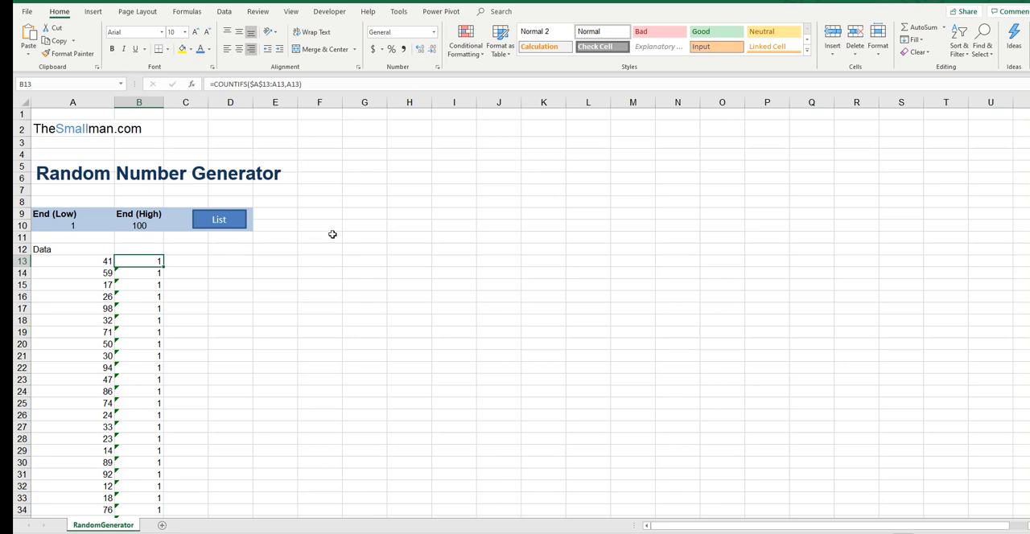